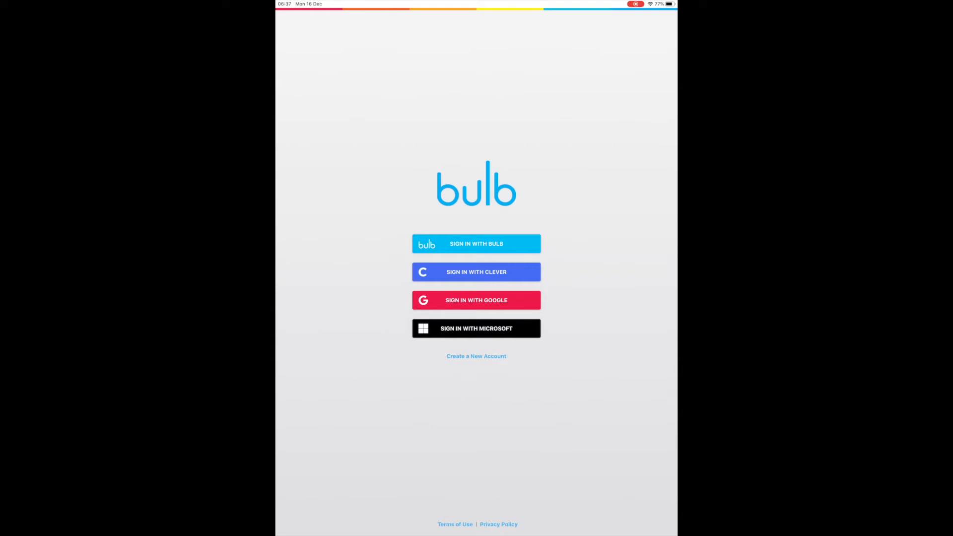
Step: Sign in to the Bulb account to reach the portfolio home of collections
{"action": "left_click", "coordinate": [476, 244]}
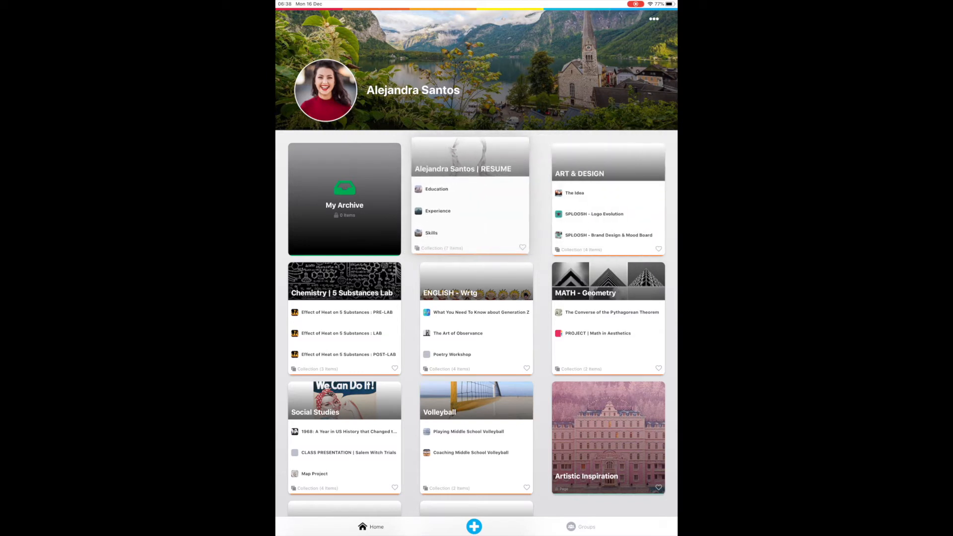
Step: Open the Experience page of the RESUME collection in editing mode
{"action": "left_click", "coordinate": [470, 159]}
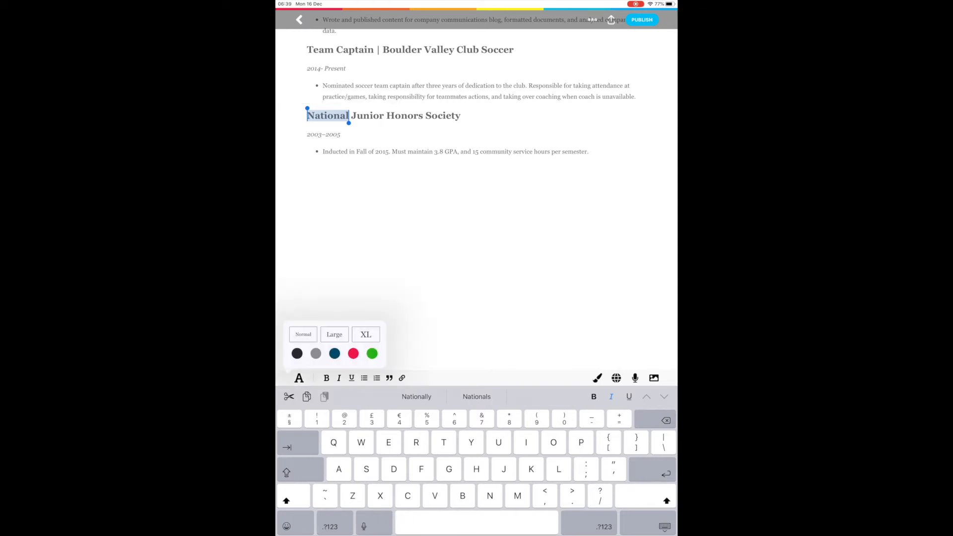
Step: Colour the word National green, revert it to dark text, and save the Experience page
{"action": "left_click", "coordinate": [371, 353]}
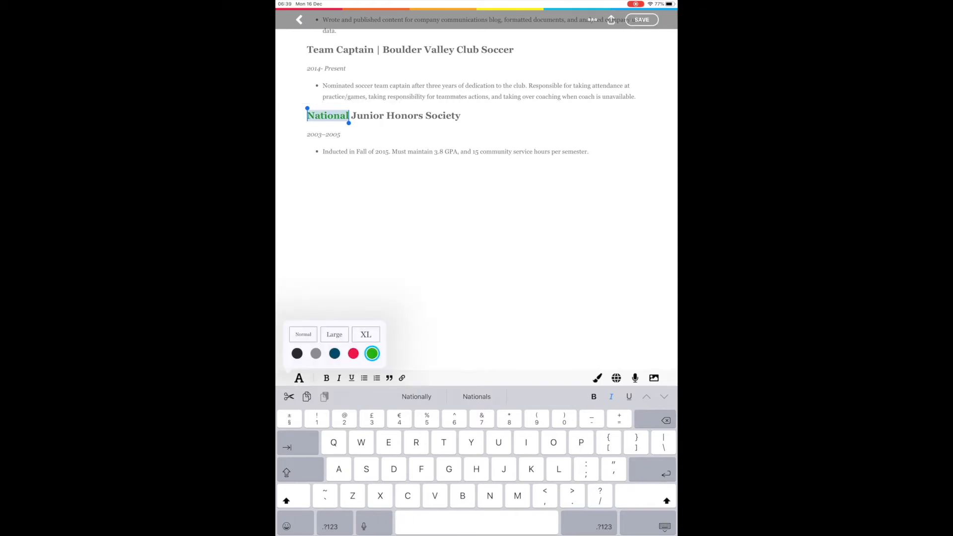
{"action": "left_click", "coordinate": [297, 353]}
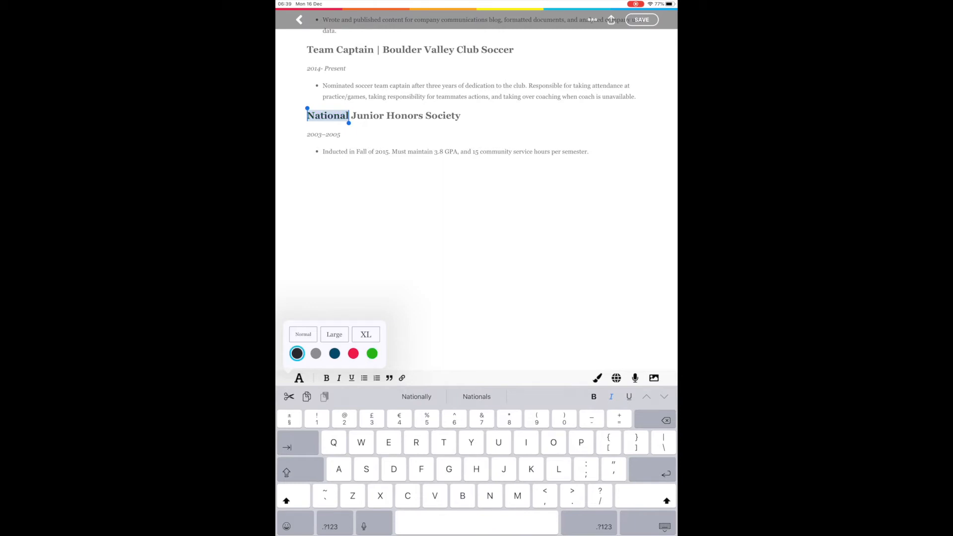
{"action": "left_click", "coordinate": [298, 377]}
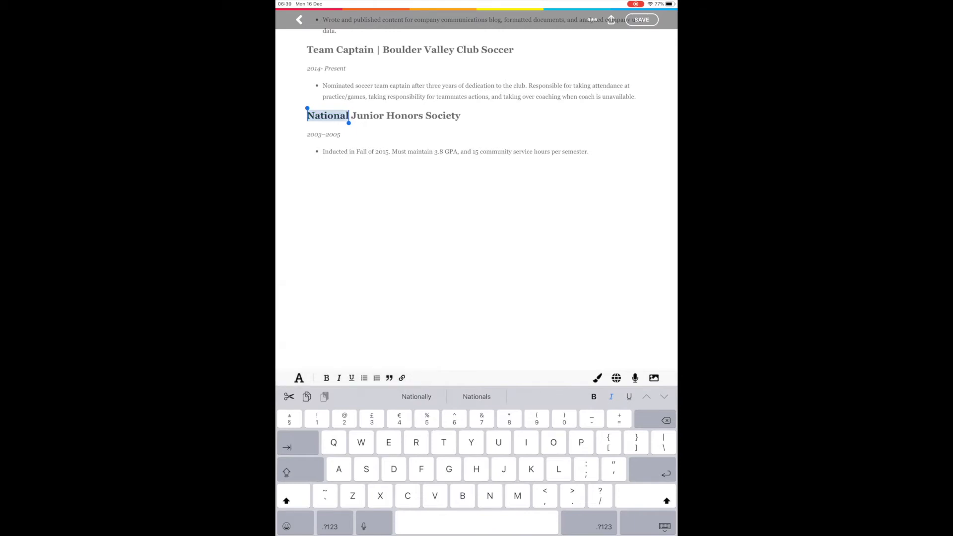
{"action": "left_click", "coordinate": [352, 377]}
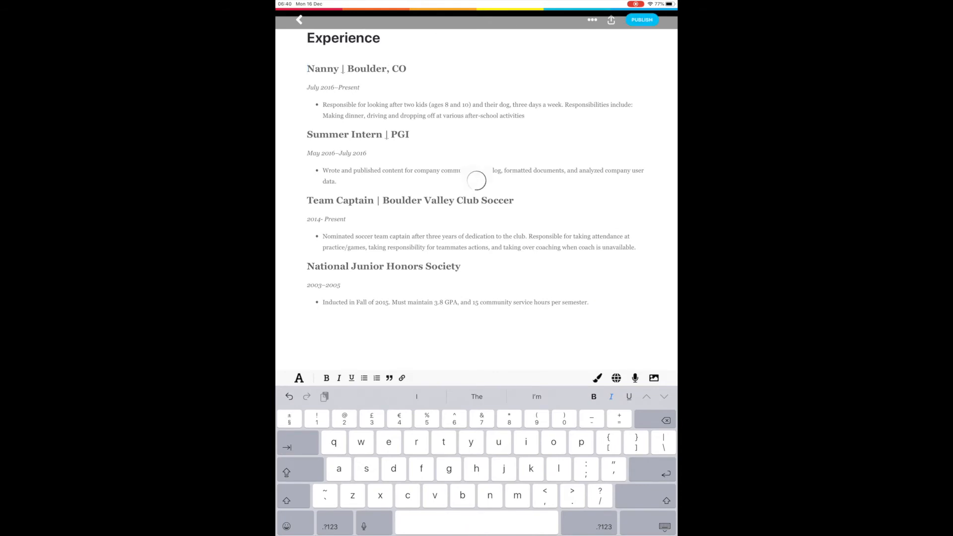
Step: Set the Experience page's publish visibility to Public, then back to Private
{"action": "left_click", "coordinate": [641, 20]}
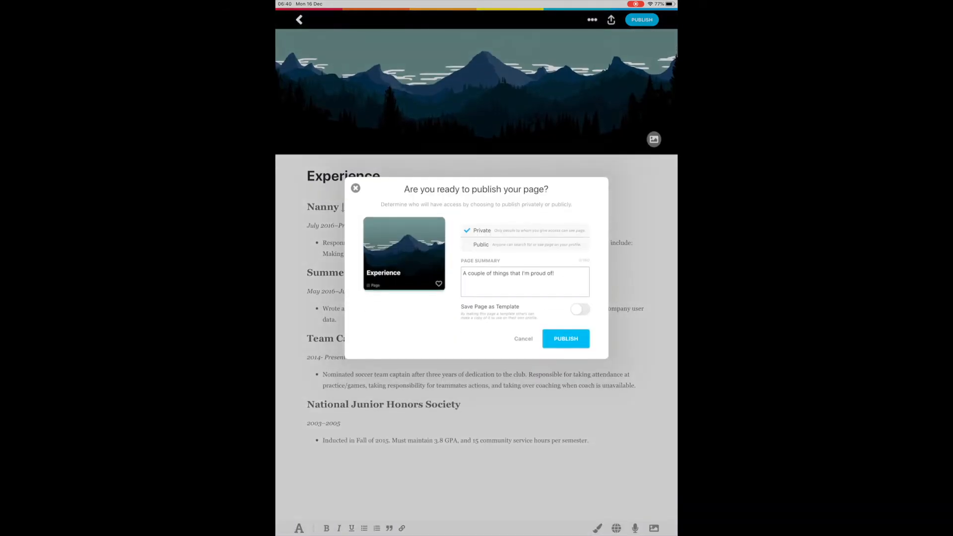
{"action": "left_click", "coordinate": [480, 244]}
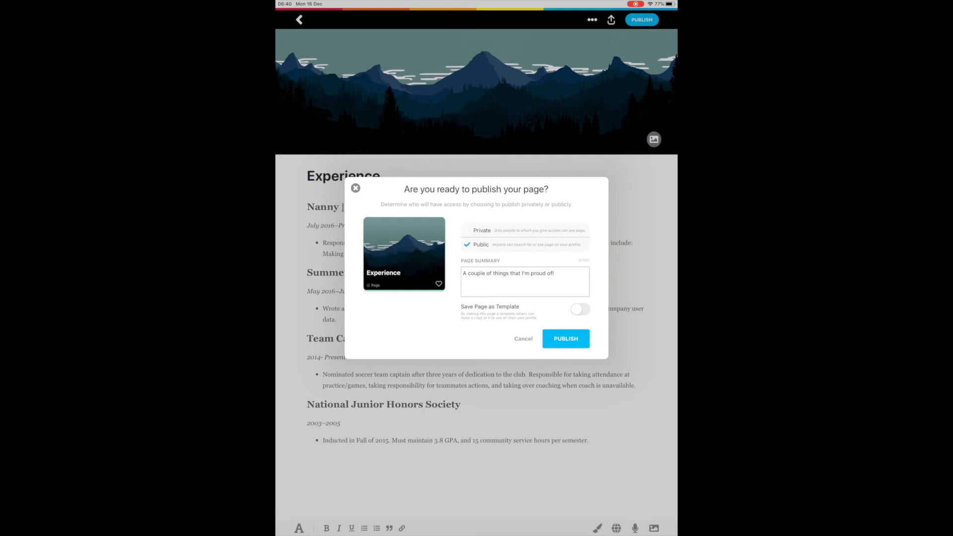
{"action": "left_click", "coordinate": [483, 231]}
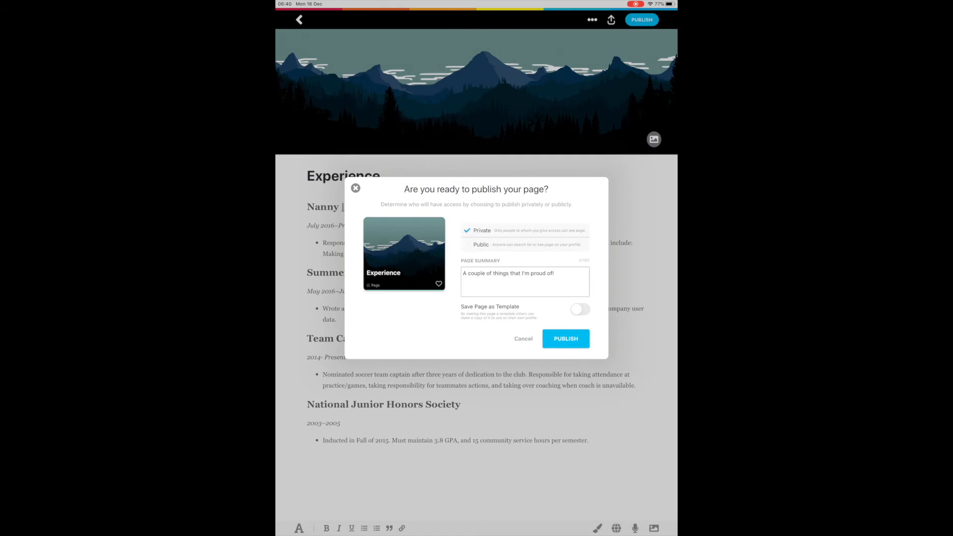
{"action": "left_click", "coordinate": [565, 338]}
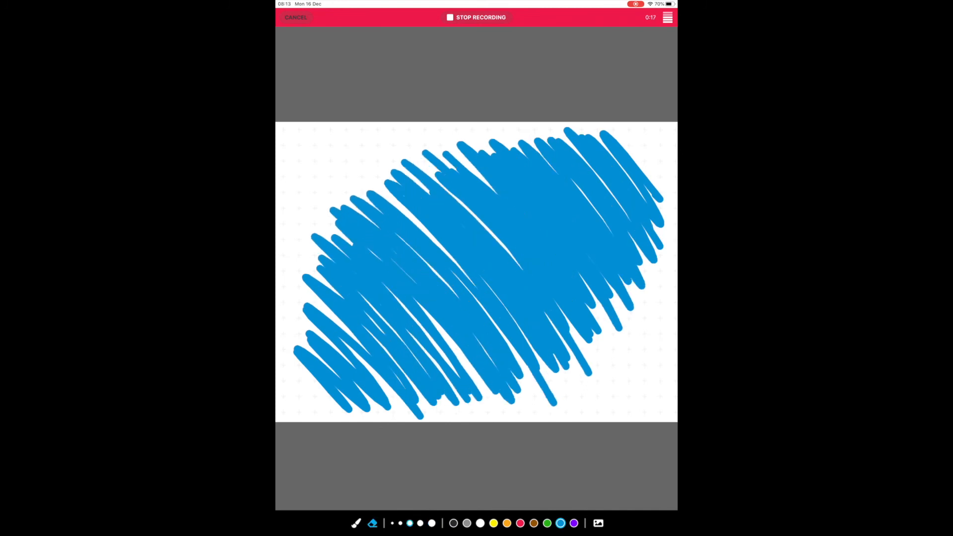
Step: Scribble dense blue strokes across the canvas while the sketch recording runs
{"action": "left_click_drag", "start_coordinate": [516, 200], "coordinate": [558, 228]}
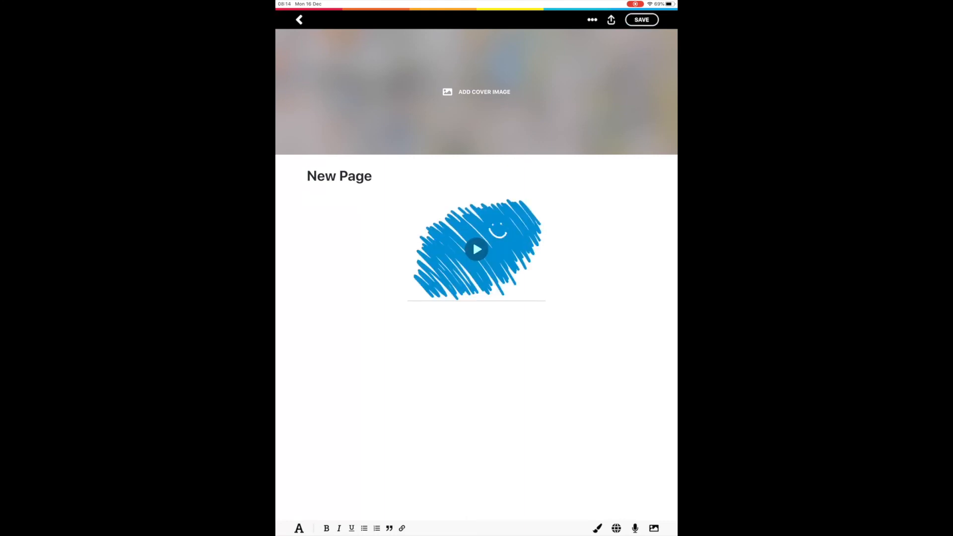
Step: Leave the new scribble page and return to the portfolio home of collections
{"action": "left_click", "coordinate": [300, 20]}
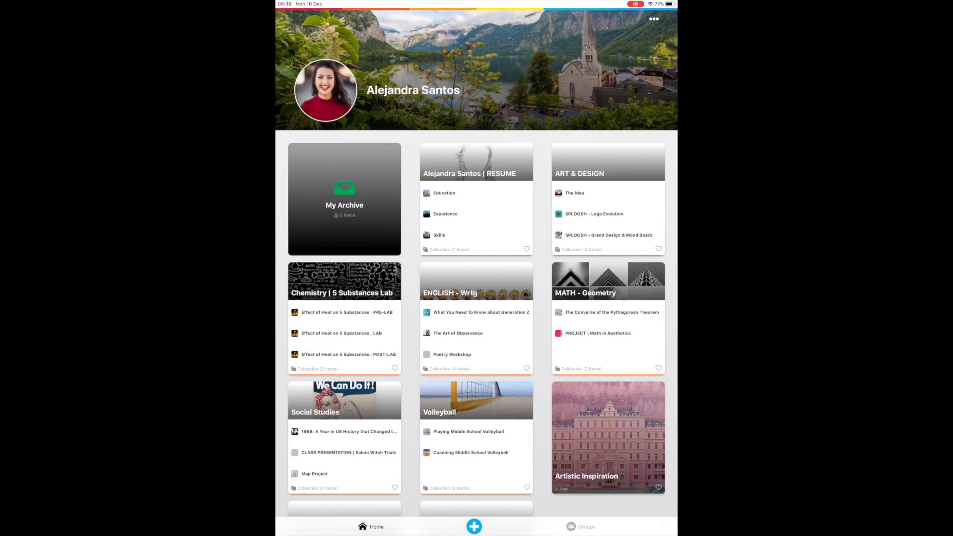